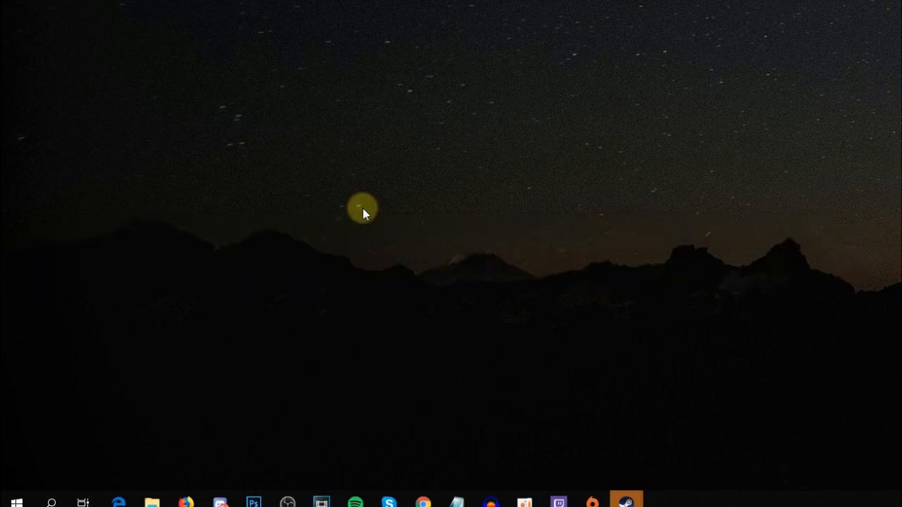
mouse_move(369, 254)
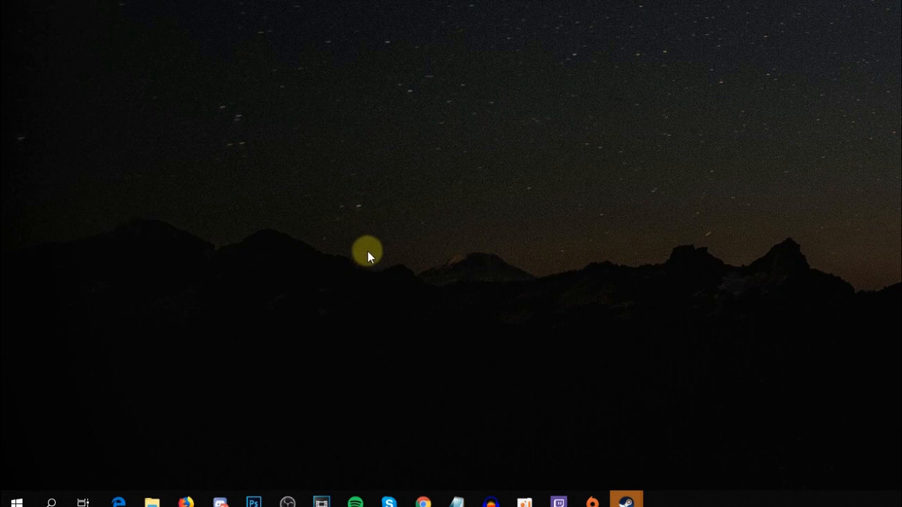
mouse_move(352, 293)
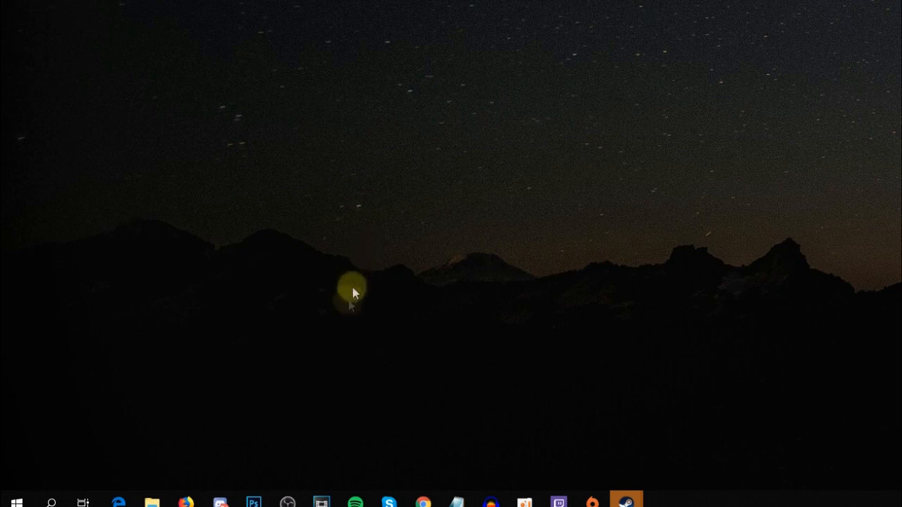
Step: Reach the Windows Update page under Update & Security showing the pending AMD SMBus driver update
left_click(13, 502)
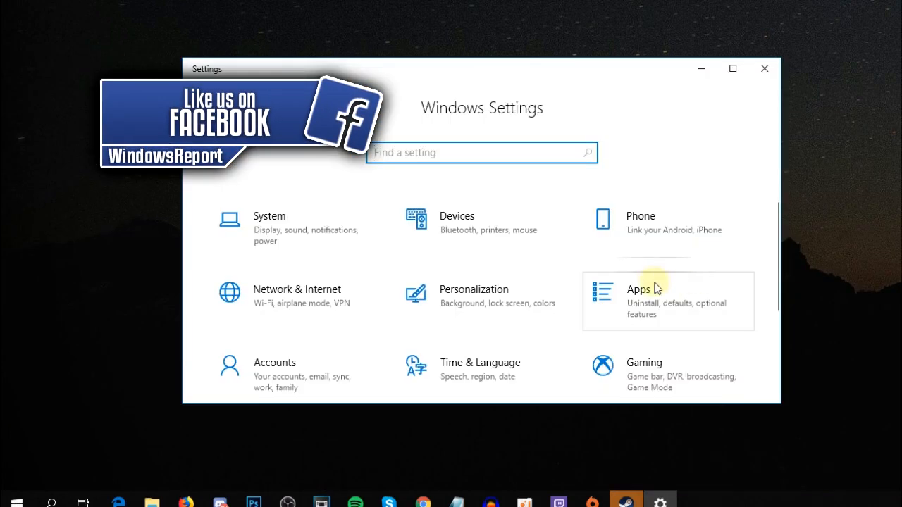
scroll("down", 3)
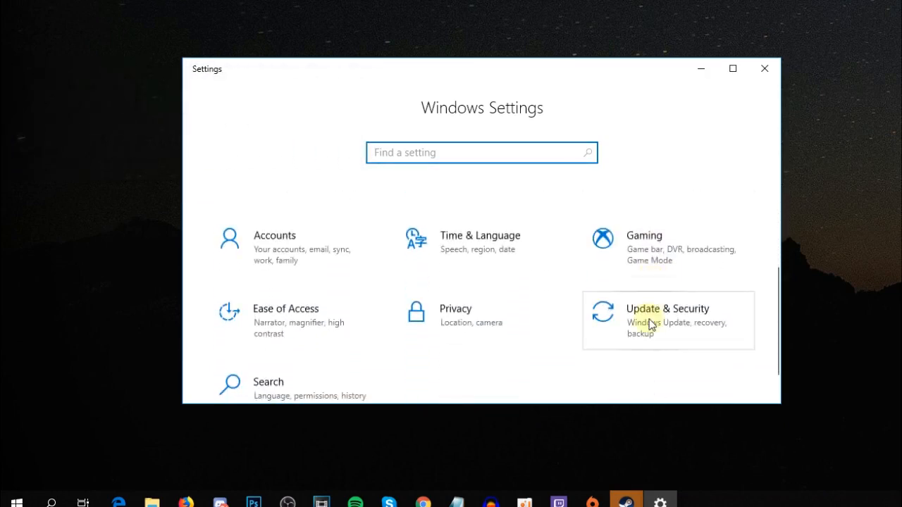
left_click(666, 309)
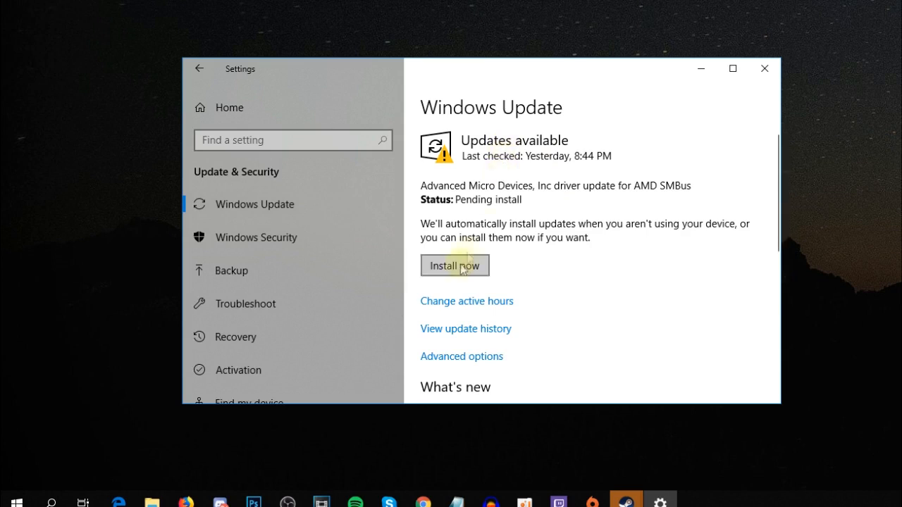
left_click(764, 68)
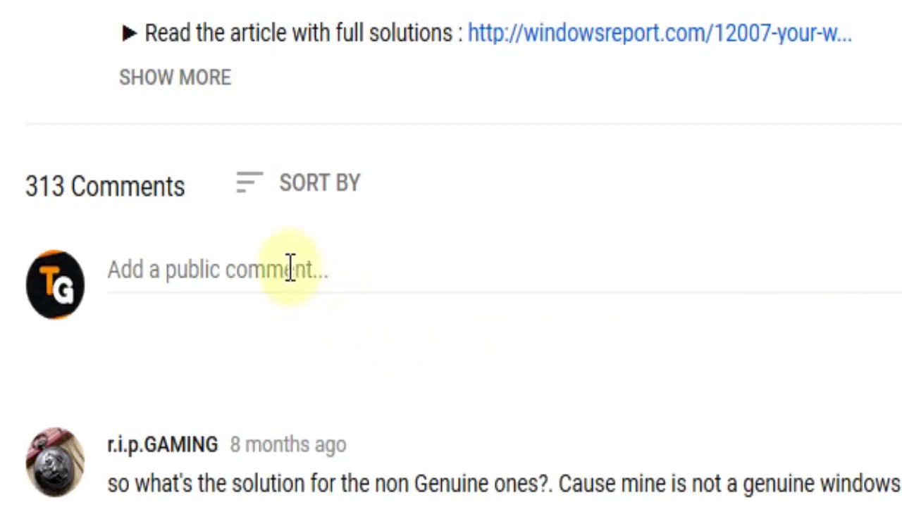
Step: Write 'I have this problem' in the public comment box under the video
type("I have")
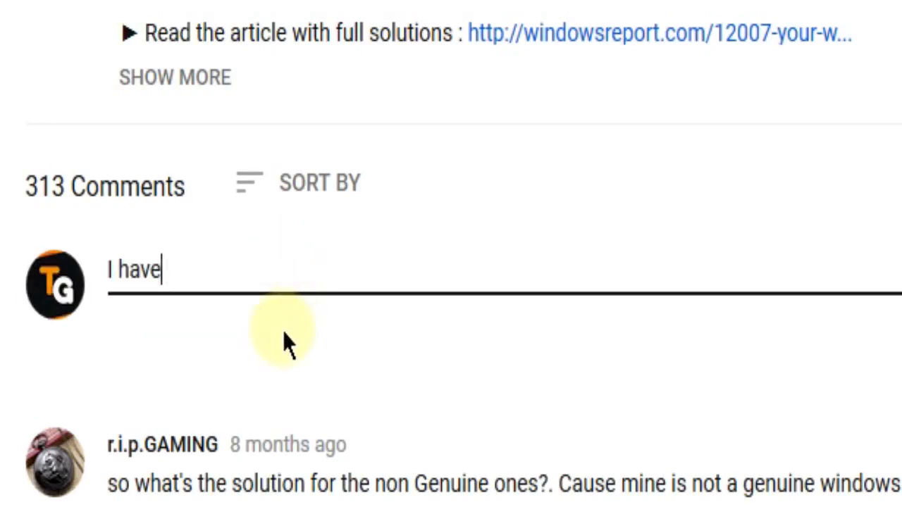
type("this problem")
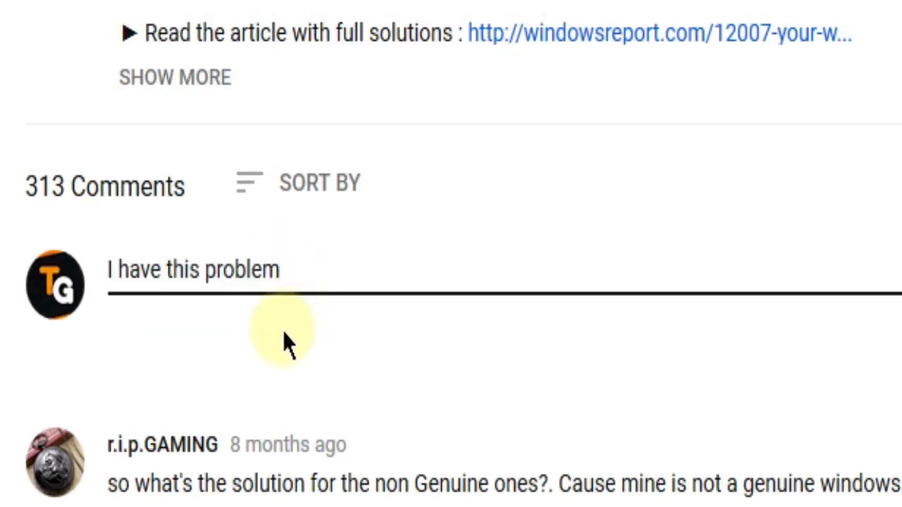